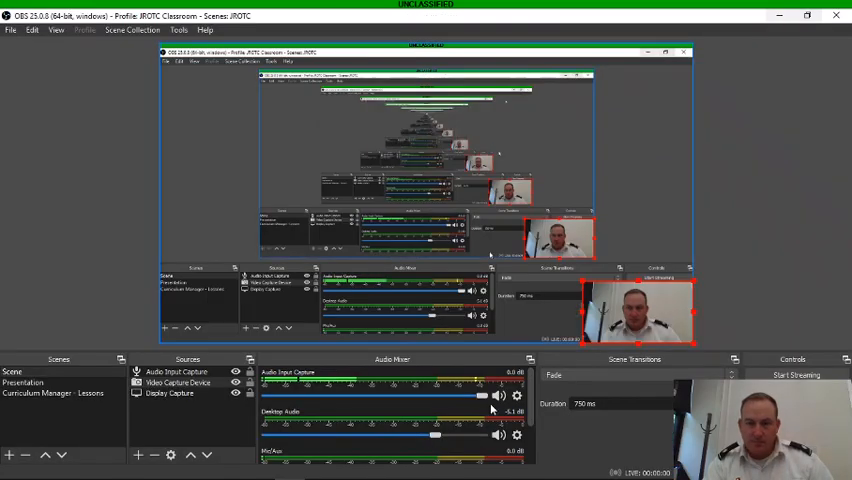
Bring the presenter view of the Leadership Lesson 1 deck on screen at slide 1.
click(320, 467)
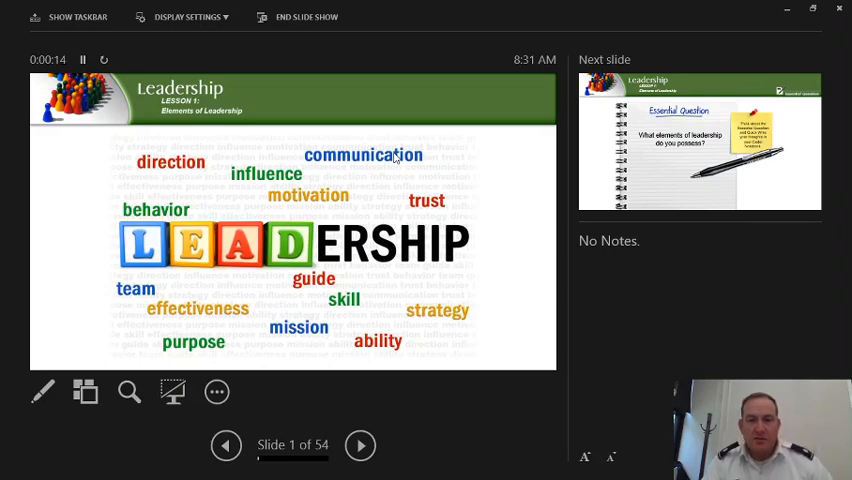
mouse_move(472, 295)
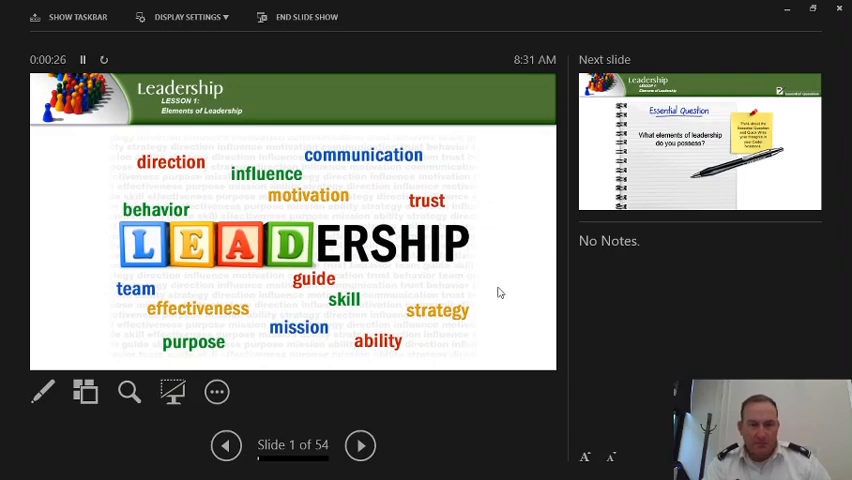
Advance past the Essential Question slide to slide 3, the Inquire word cloud.
click(360, 445)
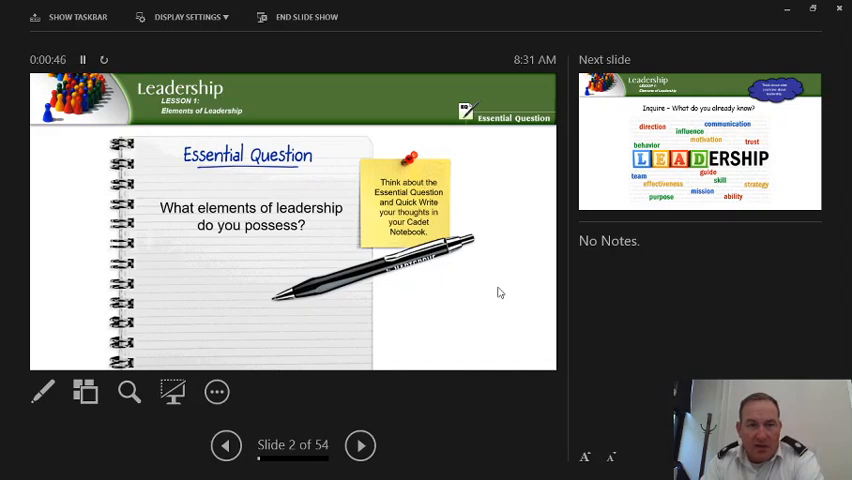
click(359, 445)
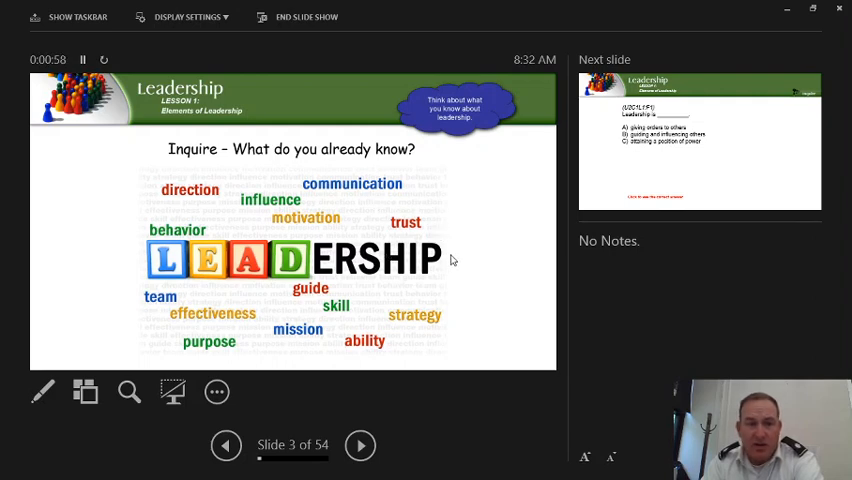
mouse_move(492, 276)
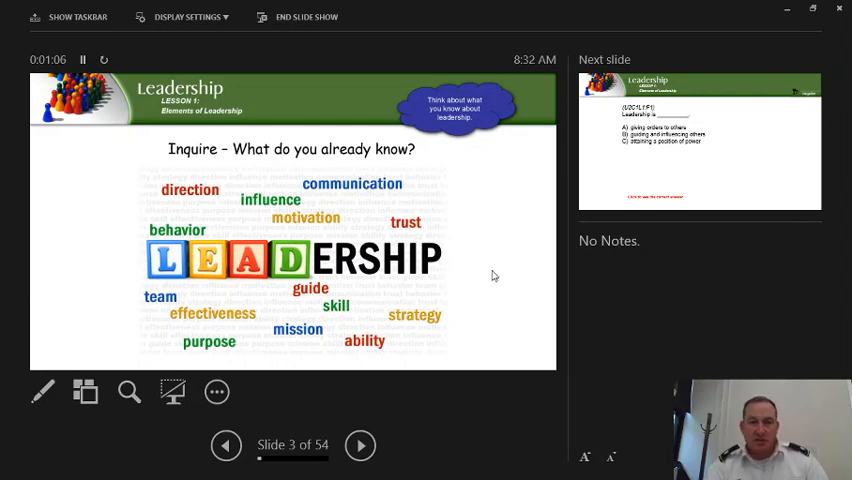
mouse_move(478, 263)
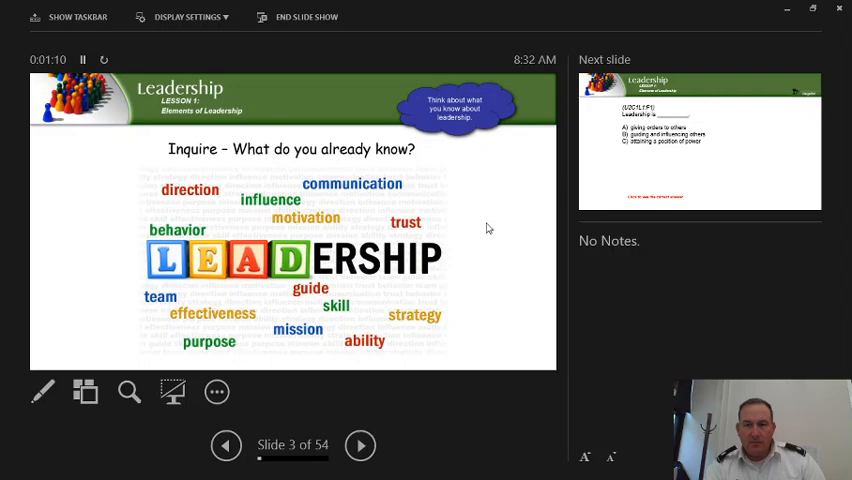
Advance to slide 4, the 'Leadership is ___' multiple-choice quiz.
click(360, 445)
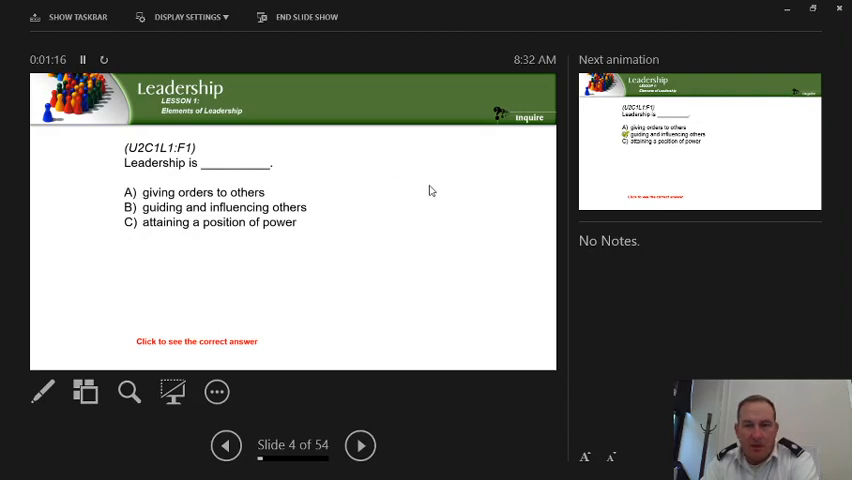
mouse_move(303, 171)
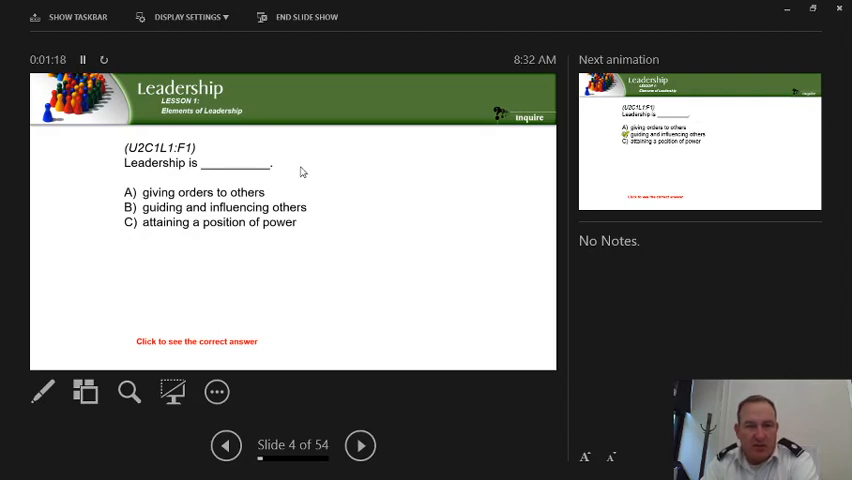
mouse_move(312, 197)
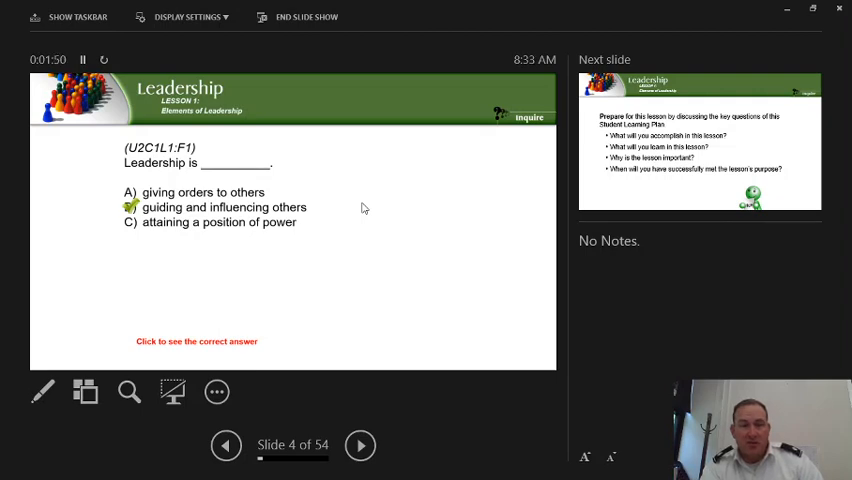
Advance to slide 5 with the four Student Learning Plan questions.
click(360, 445)
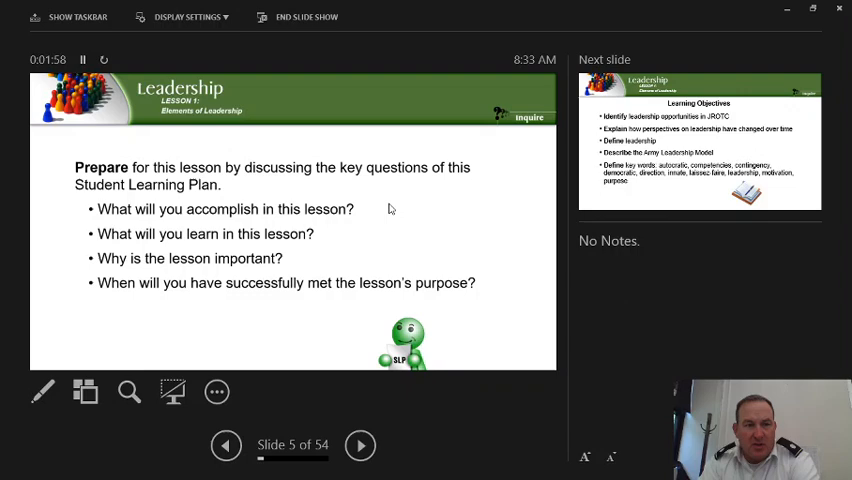
mouse_move(356, 252)
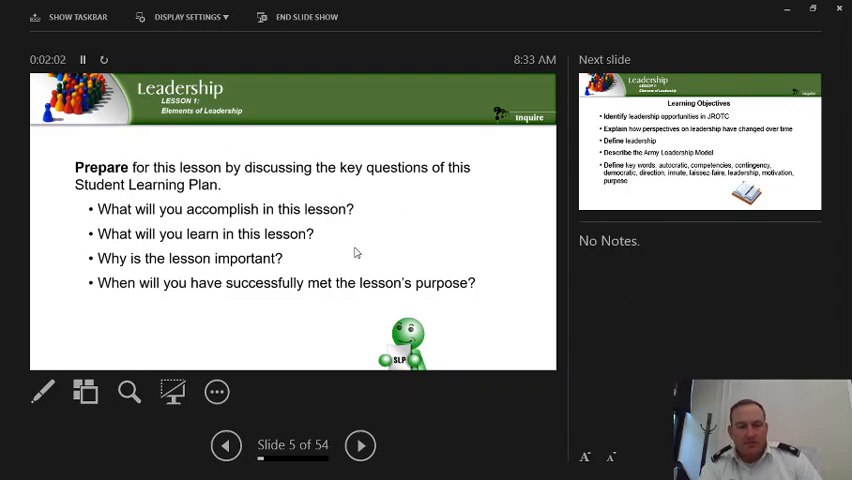
mouse_move(415, 237)
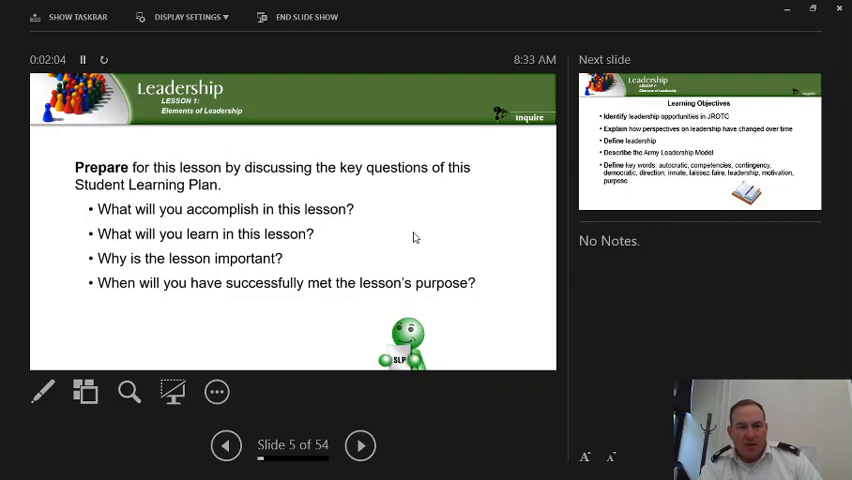
mouse_move(378, 262)
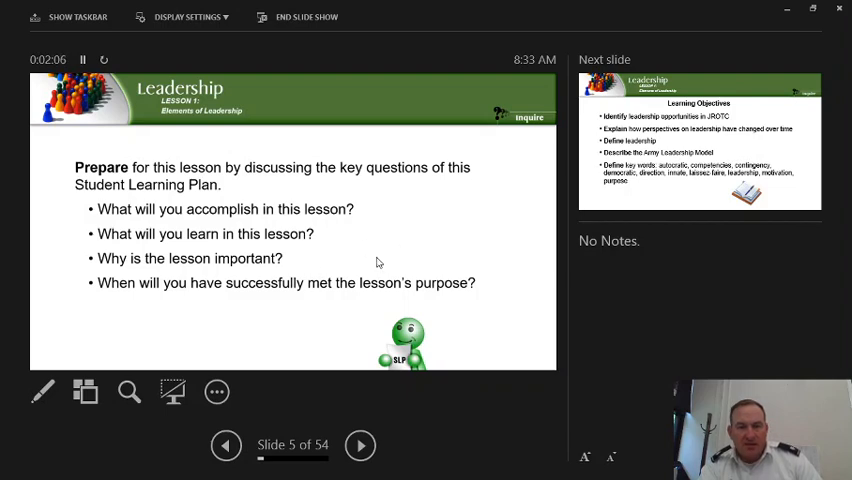
mouse_move(391, 240)
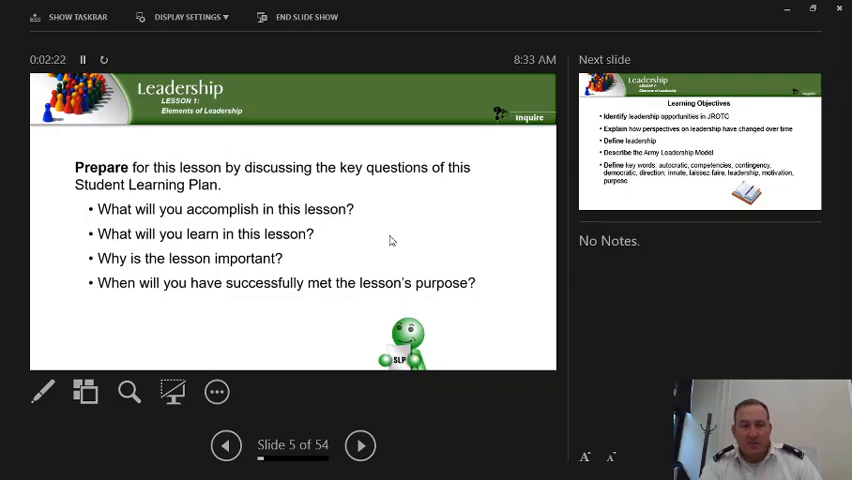
mouse_move(407, 243)
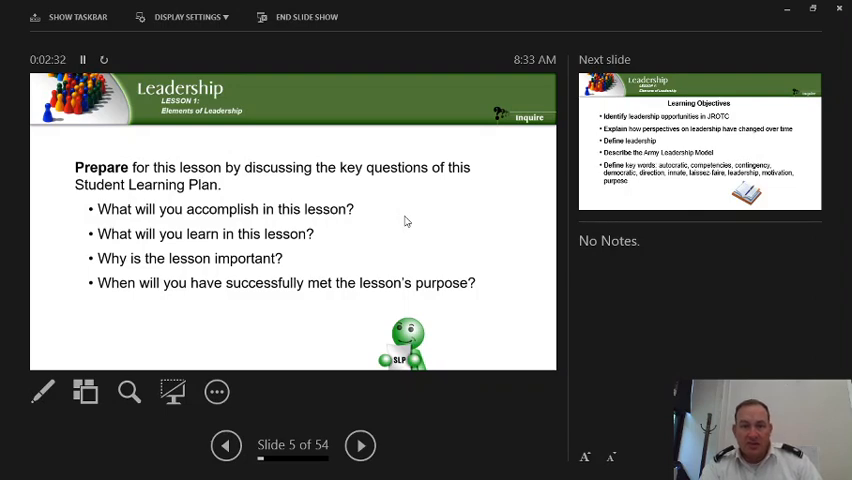
Advance to slide 6, Learning Objectives with goals and key vocabulary.
click(359, 445)
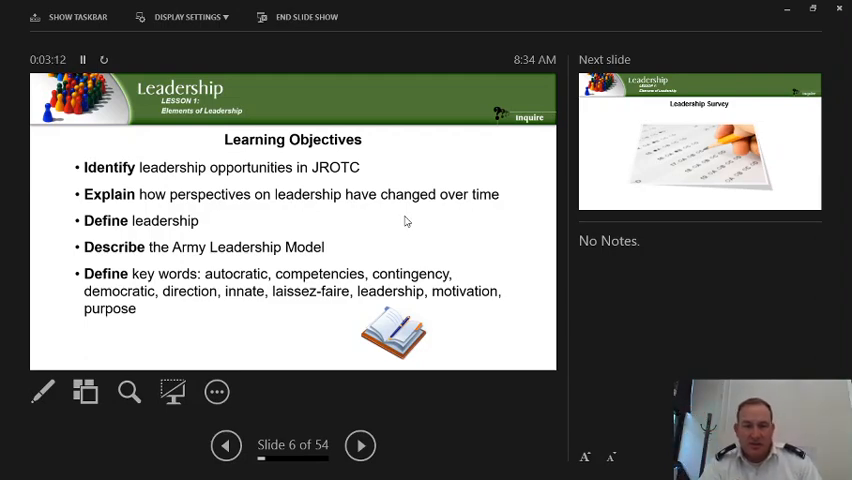
mouse_move(358, 252)
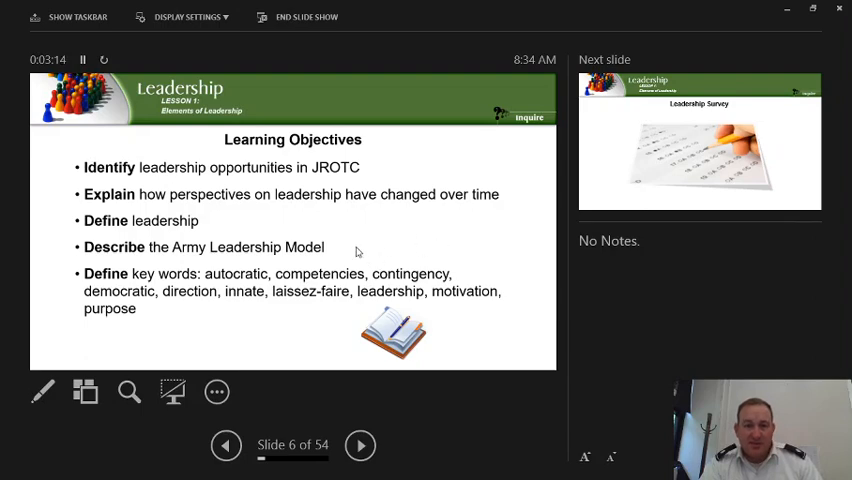
mouse_move(395, 283)
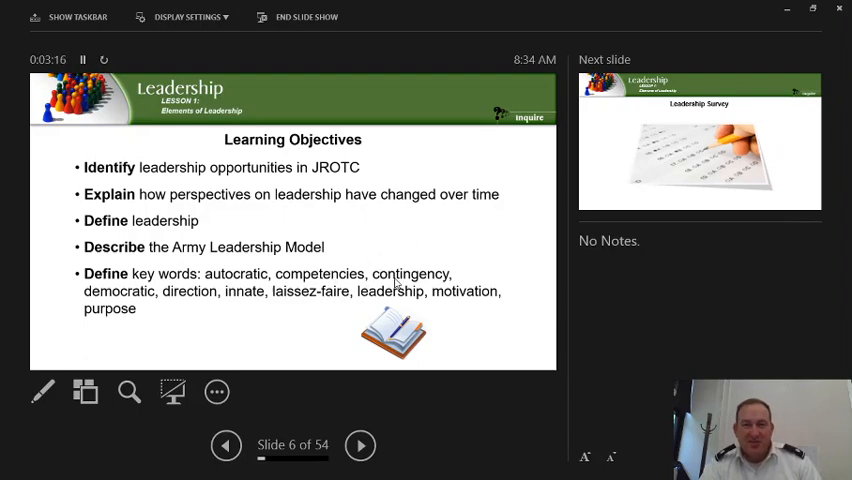
Advance through the Leadership Survey to slide 8, 'Leaders are born, not made'.
click(360, 445)
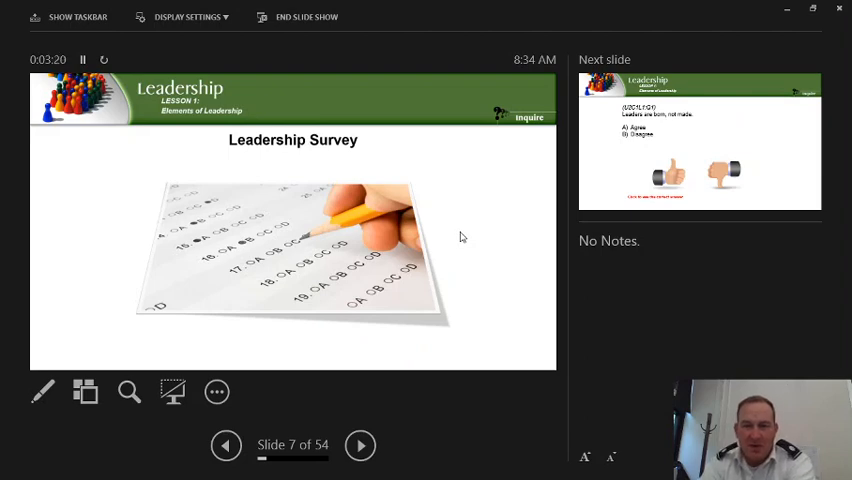
click(360, 445)
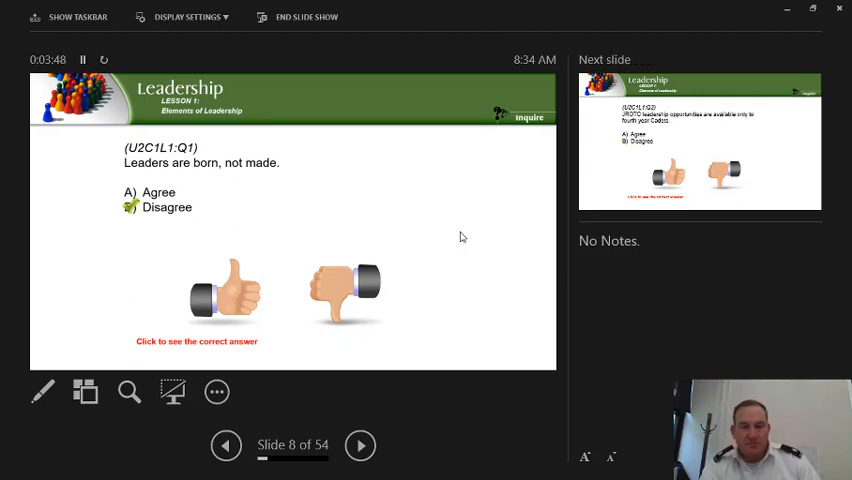
Advance through quiz slide 9 to slide 10, the motivation question.
click(360, 445)
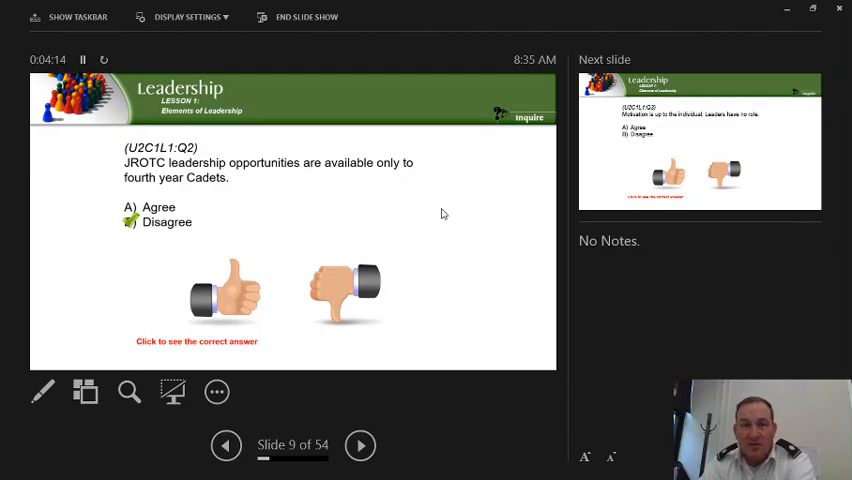
click(360, 445)
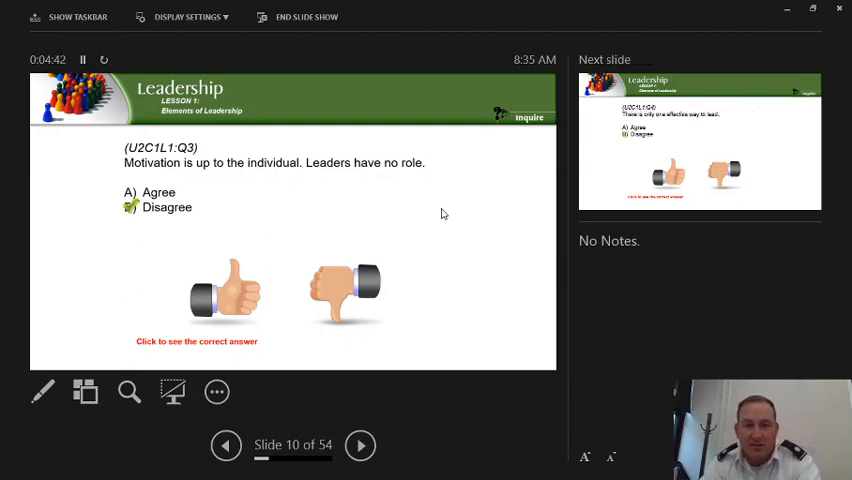
Advance to slide 11's 'one effective way' question, then slide 12 on task focus.
click(360, 445)
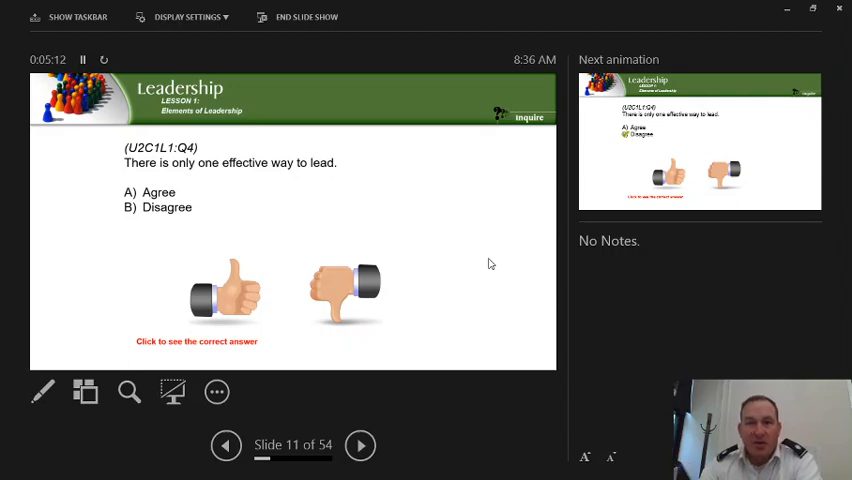
mouse_move(488, 259)
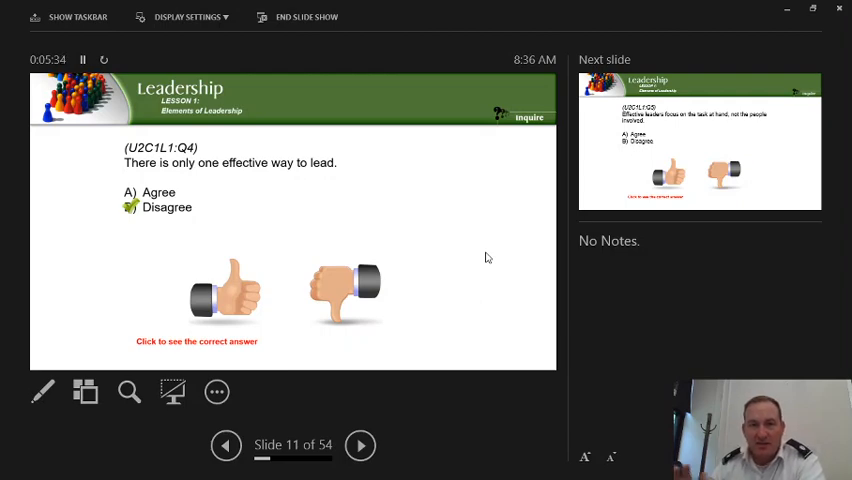
click(360, 445)
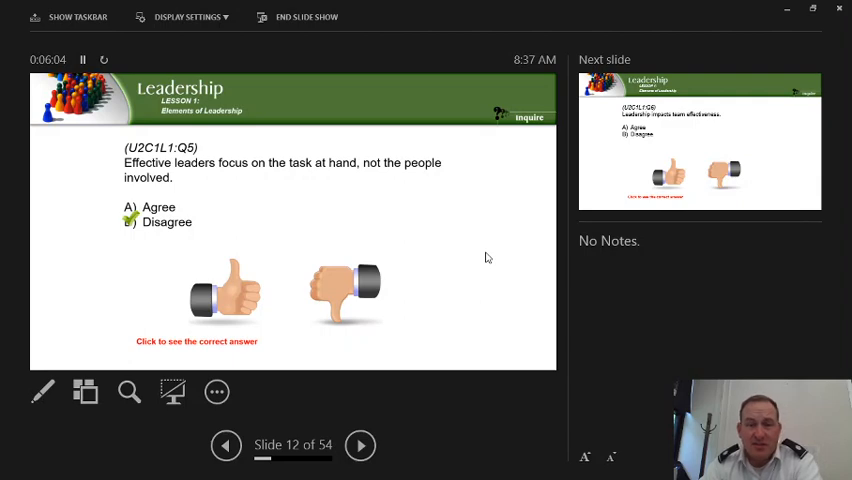
Advance to the team effectiveness question, then slide 14's LEADERSHIP word cloud.
click(360, 445)
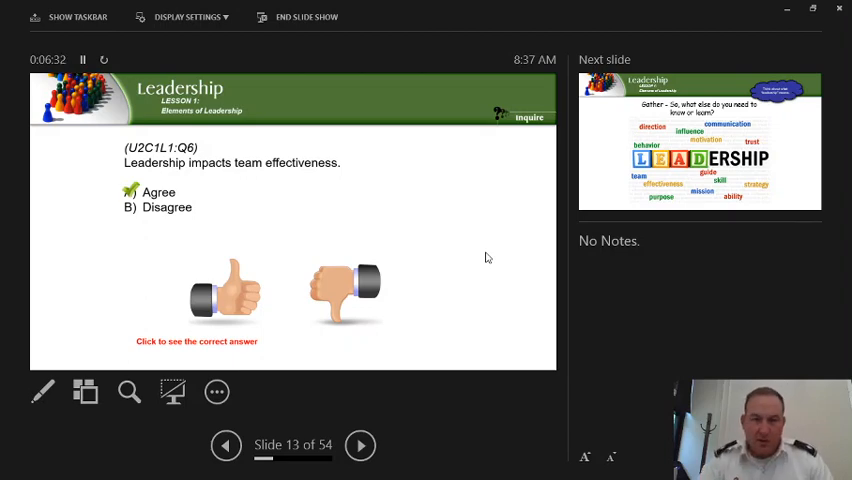
click(360, 445)
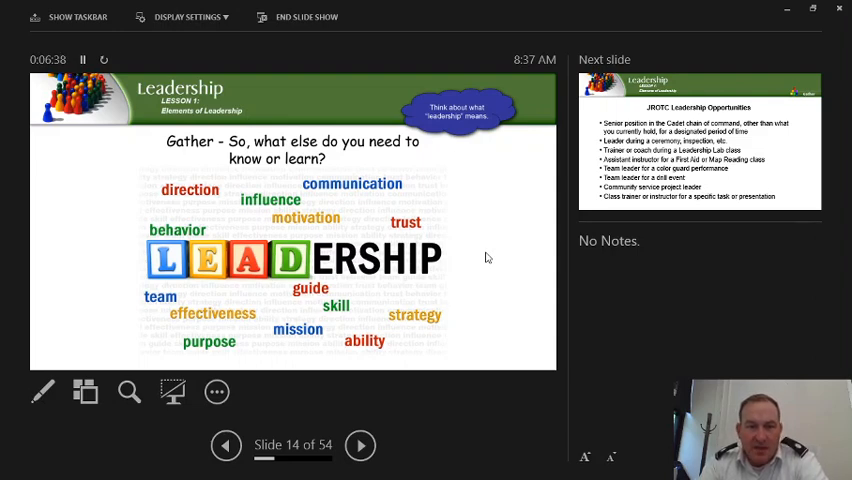
mouse_move(343, 237)
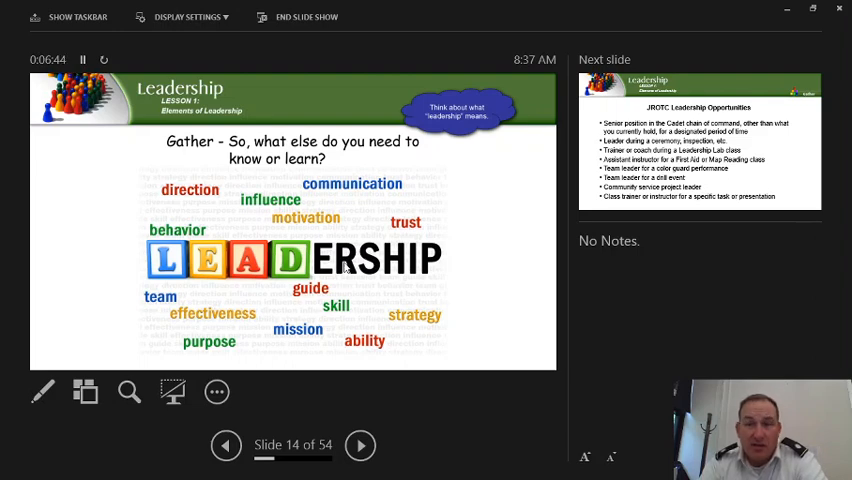
Advance to slide 15, JROTC Leadership Opportunities listing cadet leadership roles.
click(360, 445)
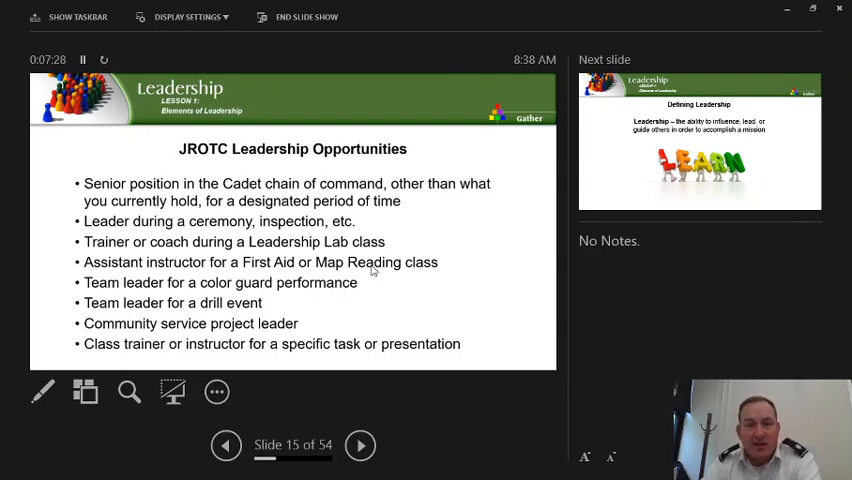
mouse_move(287, 297)
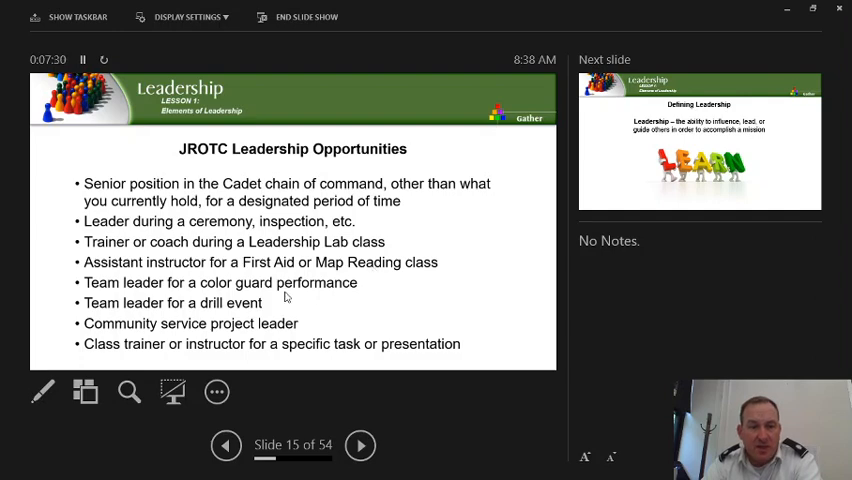
mouse_move(320, 322)
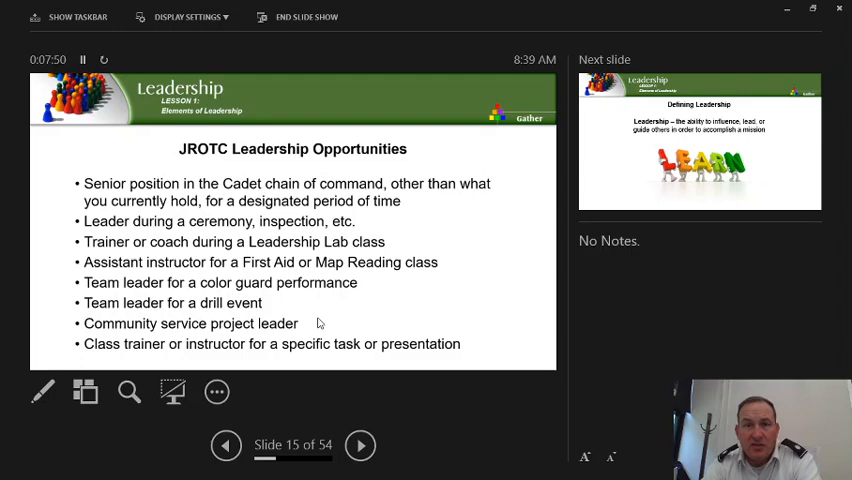
Advance through slide 16 'Defining Leadership' to slide 17 on purpose, direction, motivation.
click(360, 445)
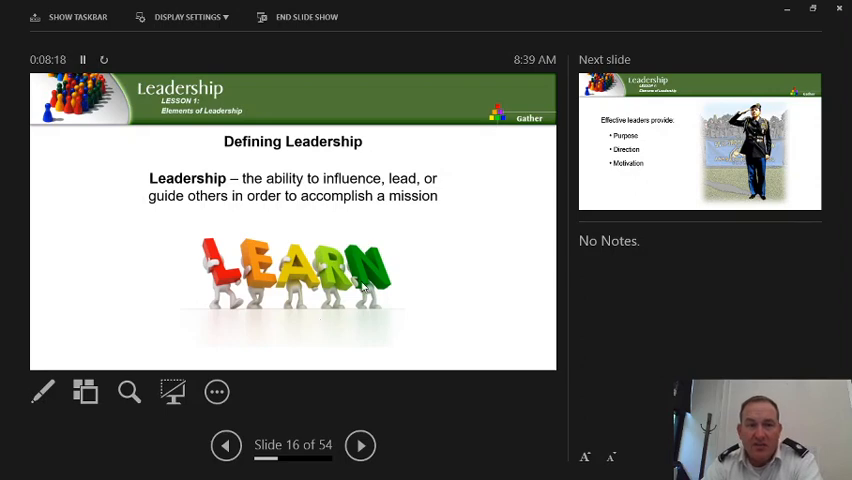
click(360, 445)
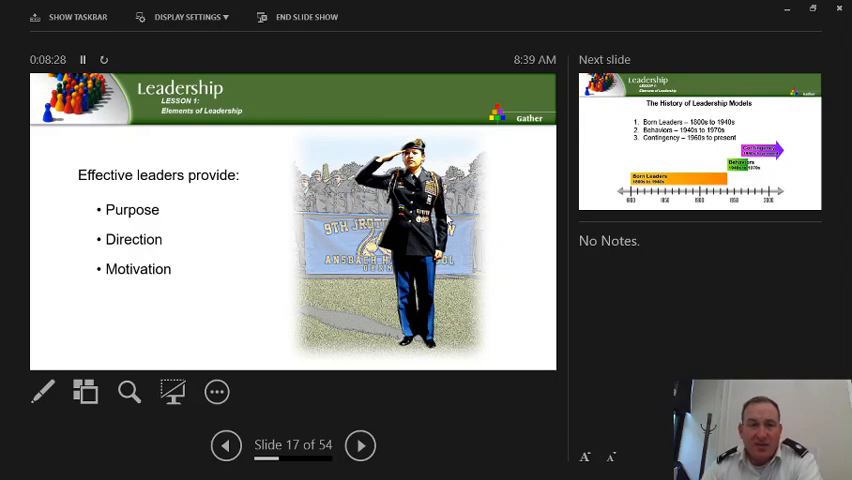
Advance to slide 18 History of Leadership Models, then slide 19 Born Leaders Approach.
click(360, 445)
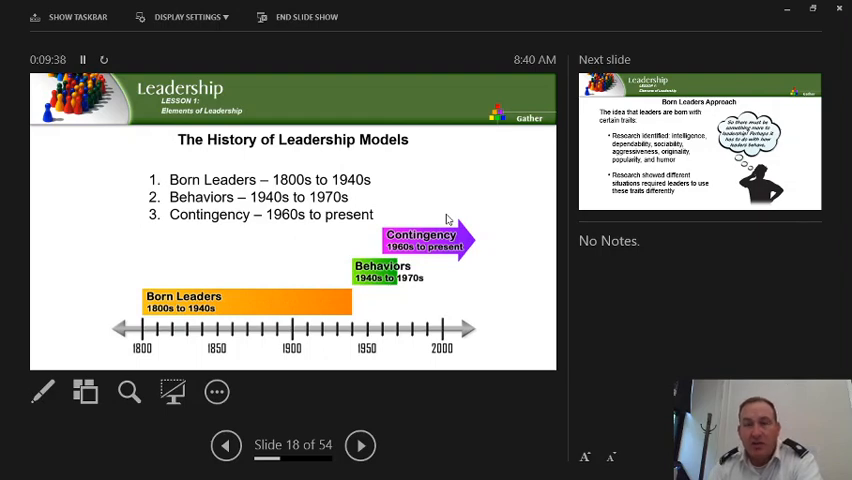
mouse_move(475, 235)
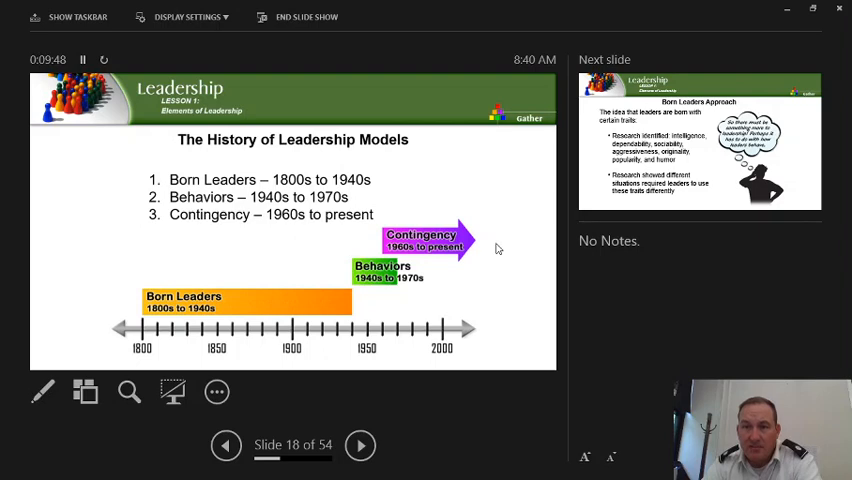
click(359, 445)
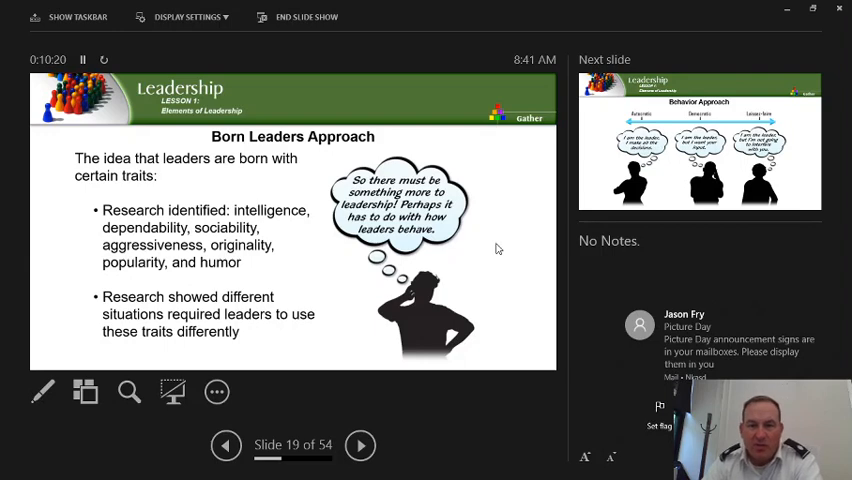
mouse_move(477, 285)
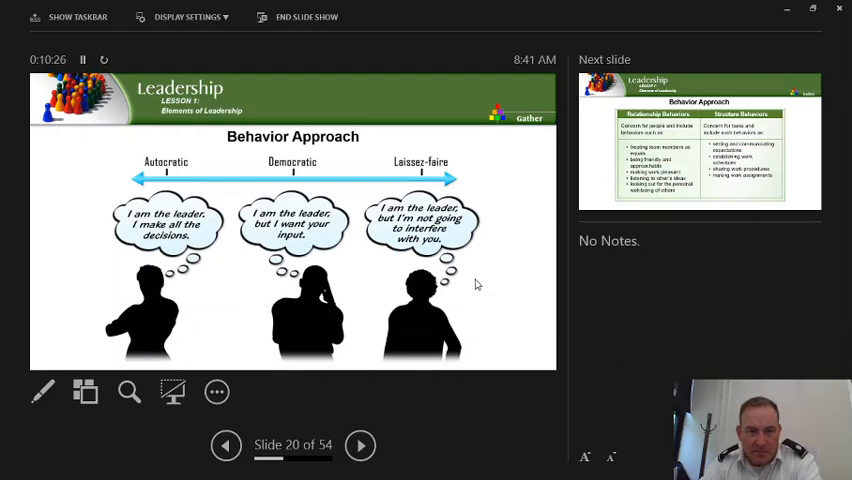
mouse_move(423, 134)
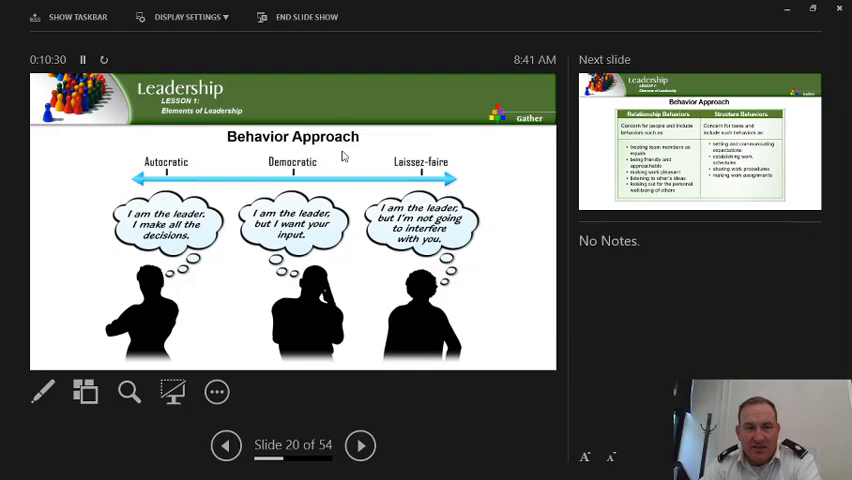
mouse_move(169, 247)
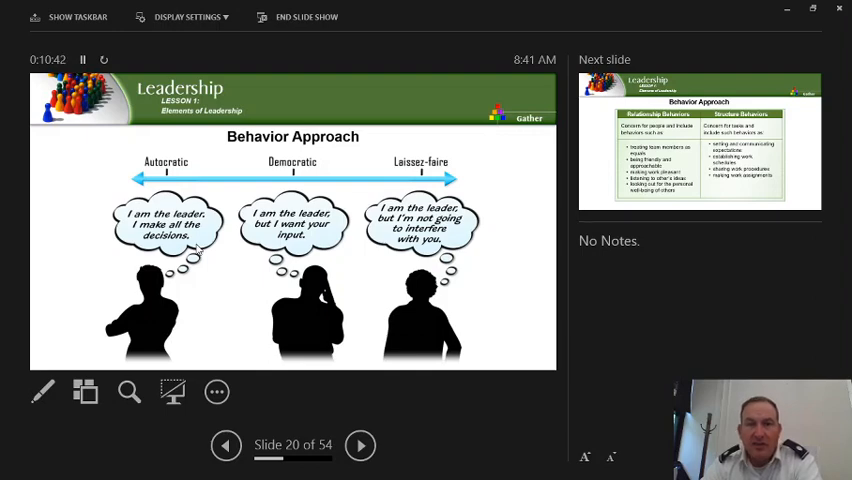
mouse_move(334, 168)
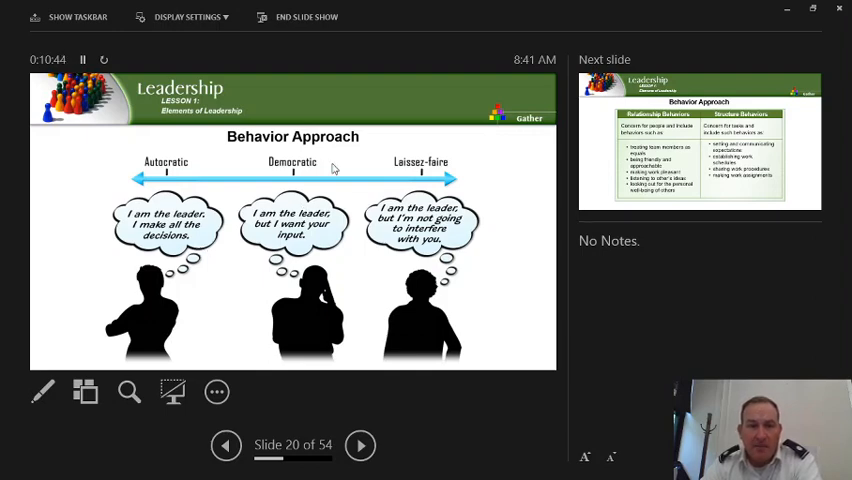
mouse_move(296, 183)
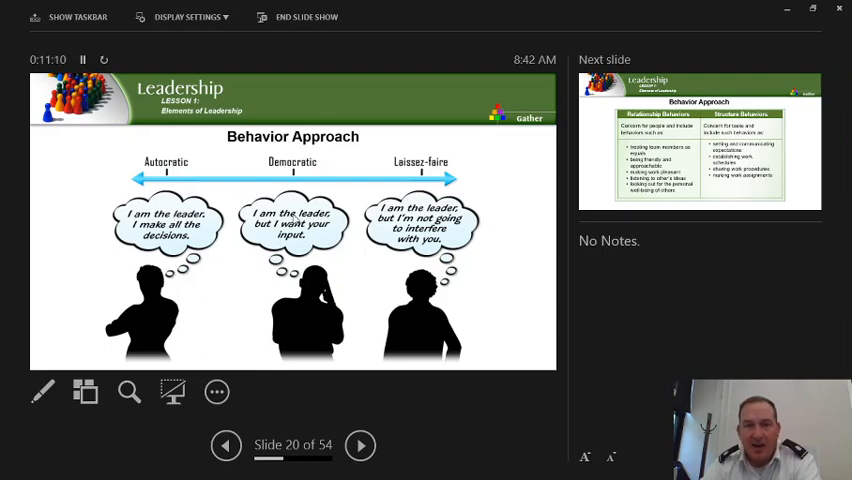
mouse_move(350, 231)
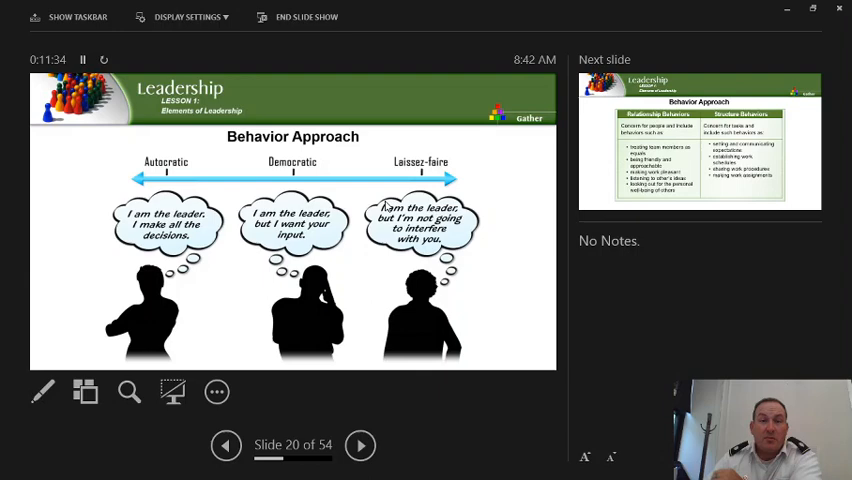
mouse_move(471, 222)
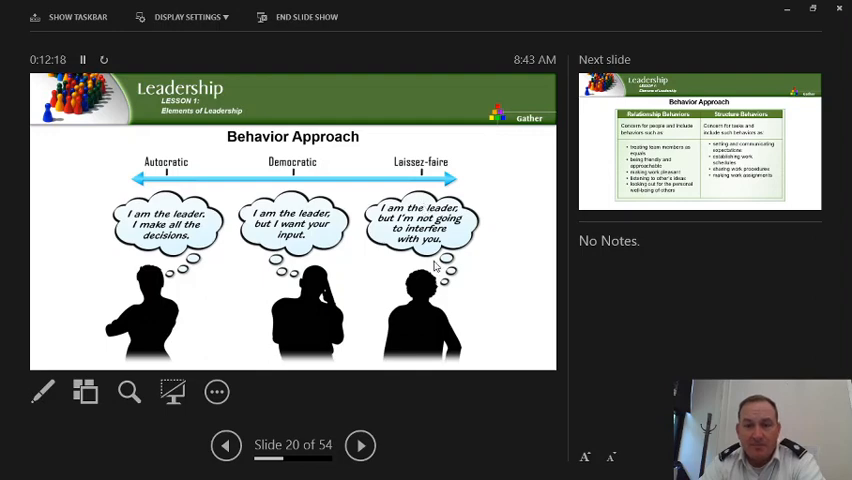
Advance from slide 20 to slide 21 on relationship versus structure behaviors.
click(359, 445)
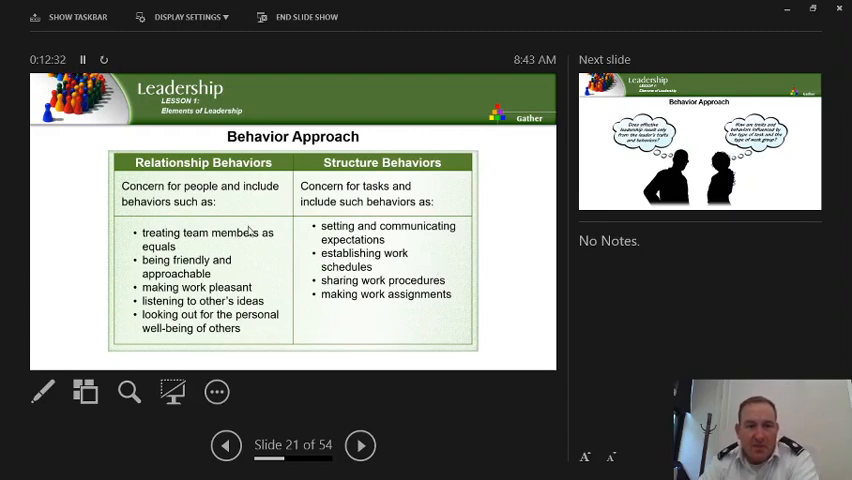
mouse_move(243, 260)
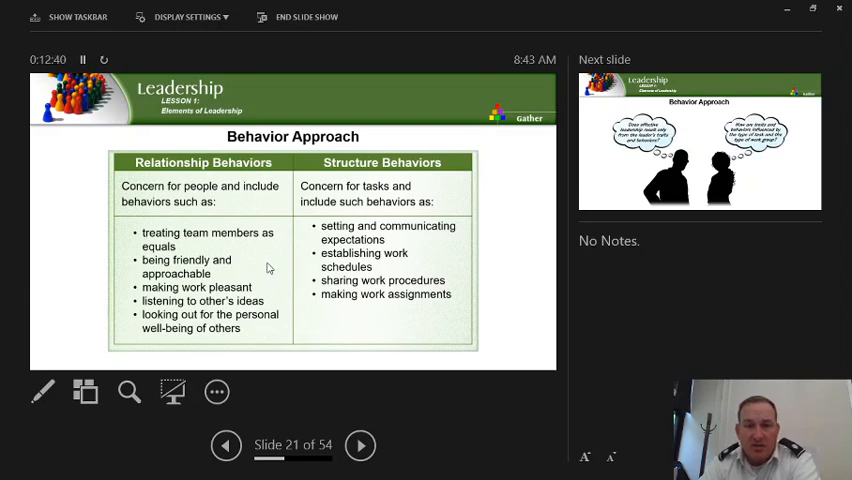
mouse_move(329, 315)
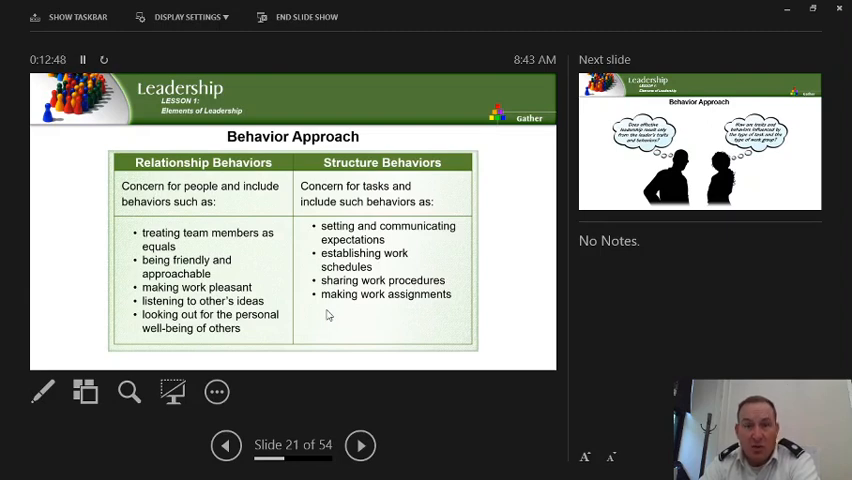
mouse_move(280, 289)
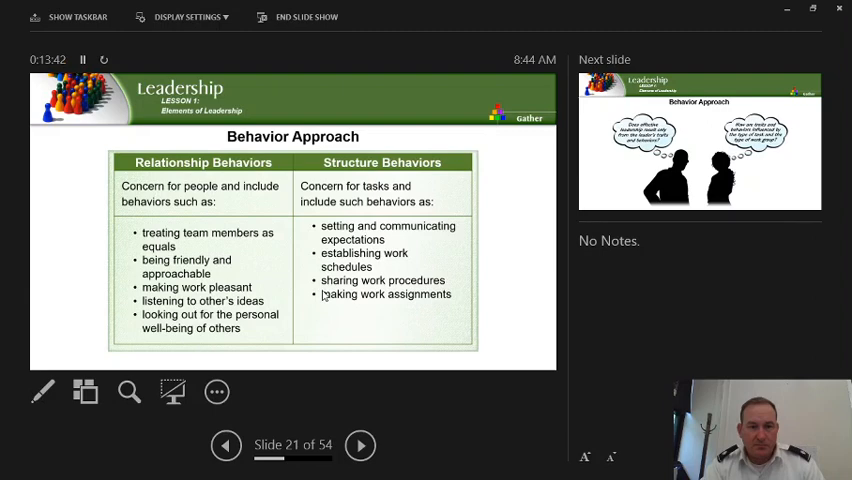
Advance to slide 22 with the two silhouettes' Behavior Approach questions.
click(360, 445)
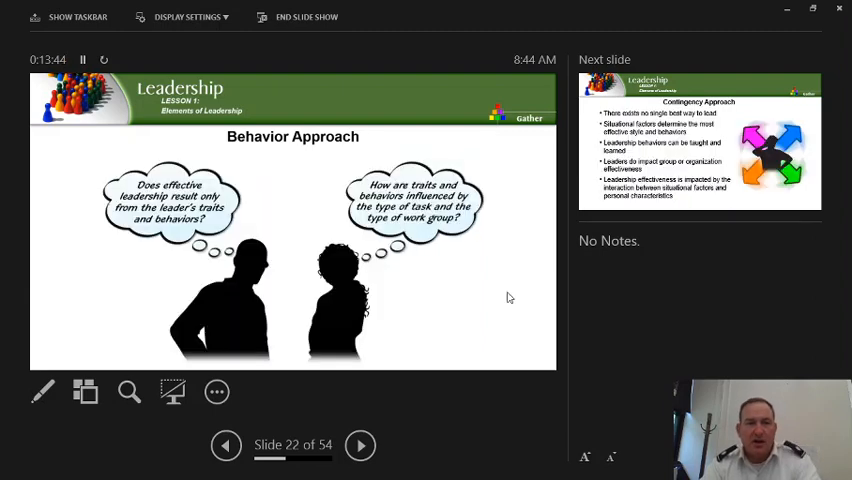
mouse_move(260, 238)
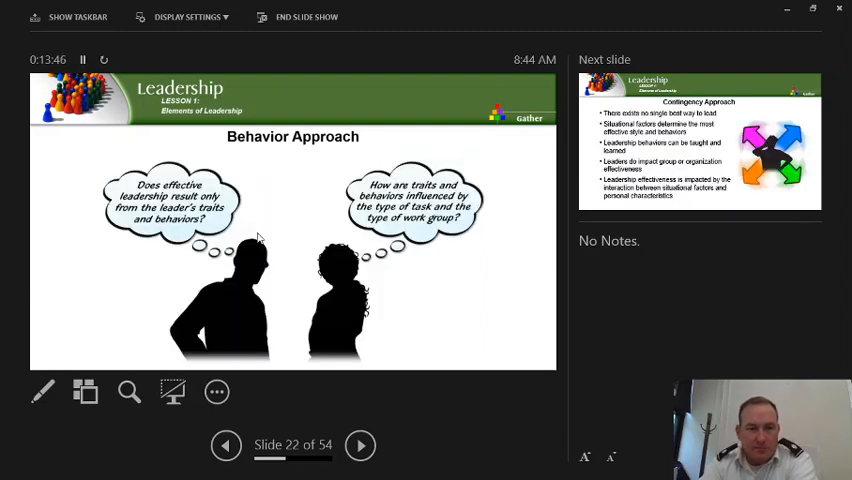
mouse_move(295, 193)
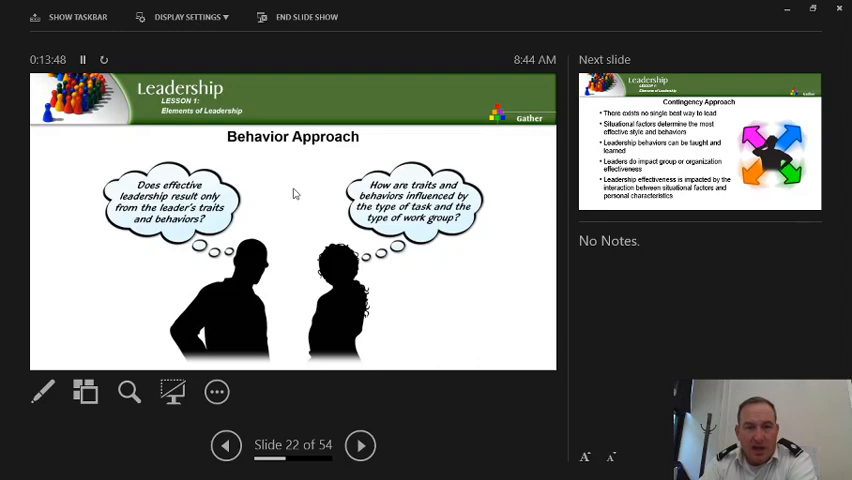
mouse_move(519, 321)
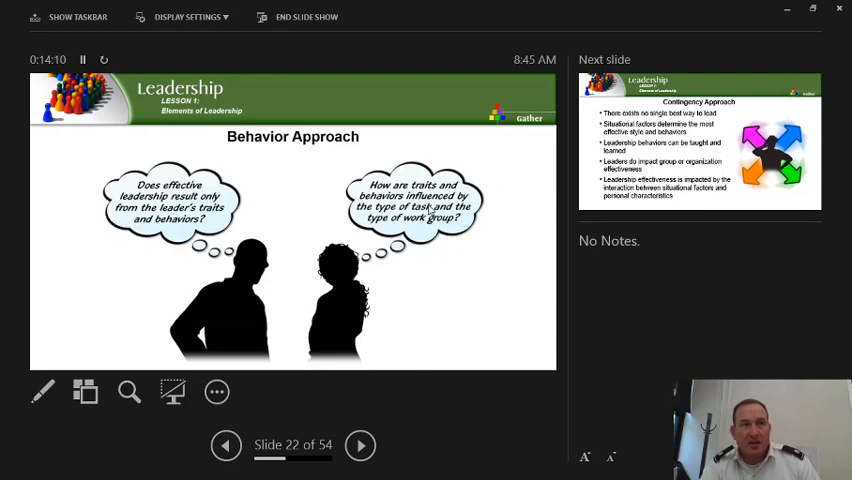
mouse_move(458, 281)
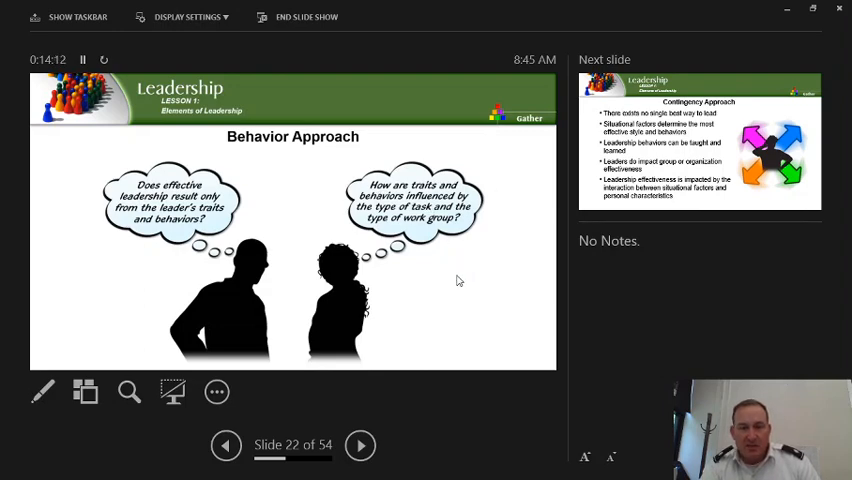
Advance to slide 23, Contingency Approach: no single best way to lead.
click(360, 445)
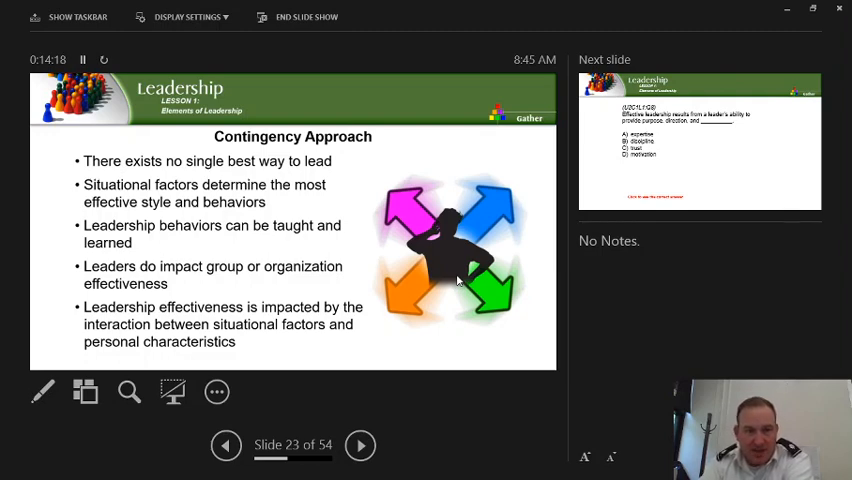
mouse_move(392, 251)
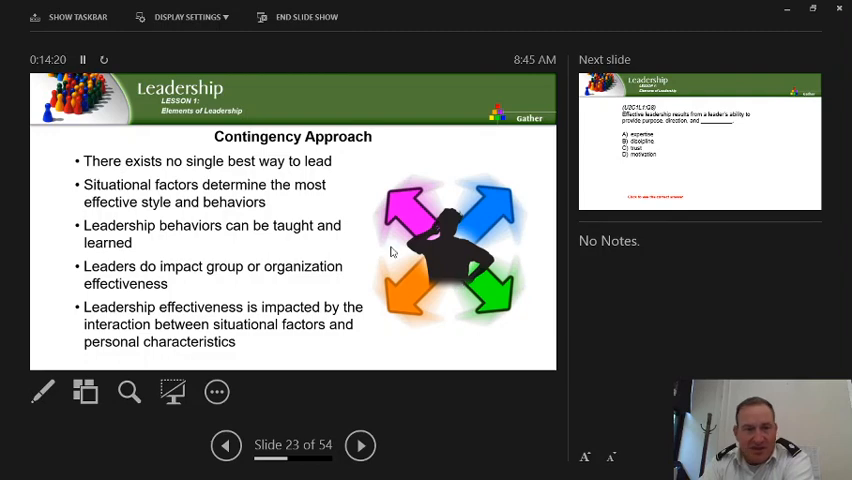
mouse_move(318, 214)
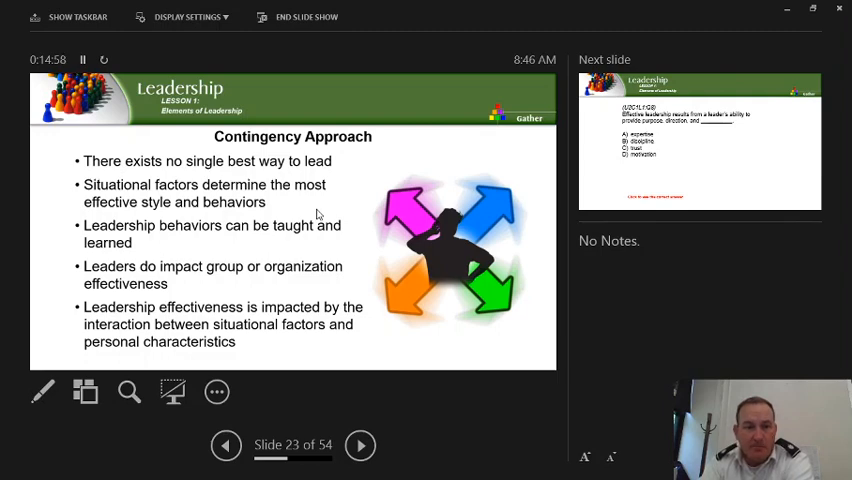
mouse_move(211, 247)
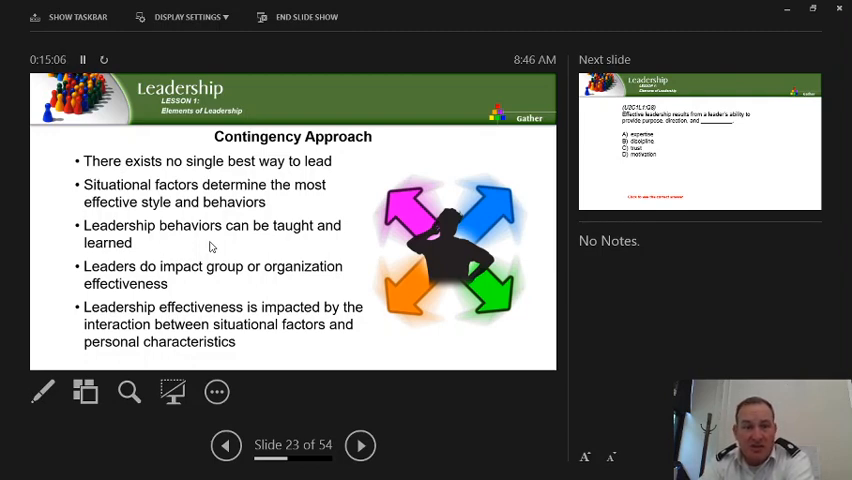
mouse_move(342, 290)
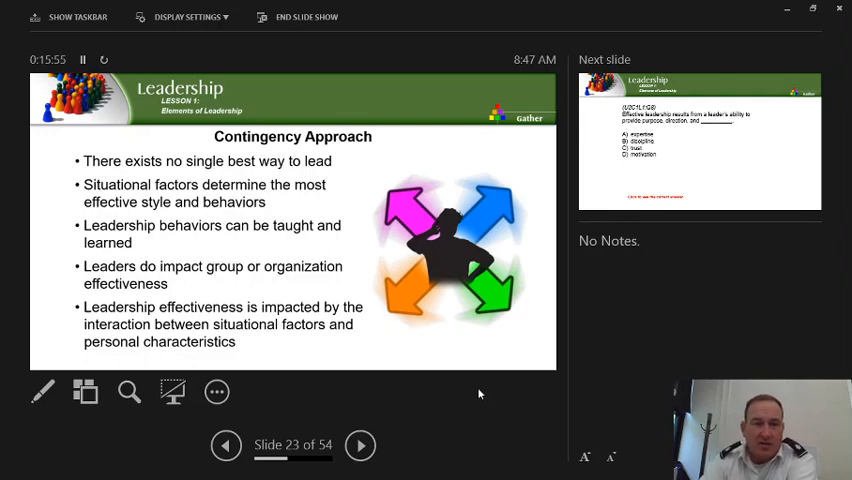
Show the effective leadership quiz answer, then move to slide 25's behavior model question.
click(360, 445)
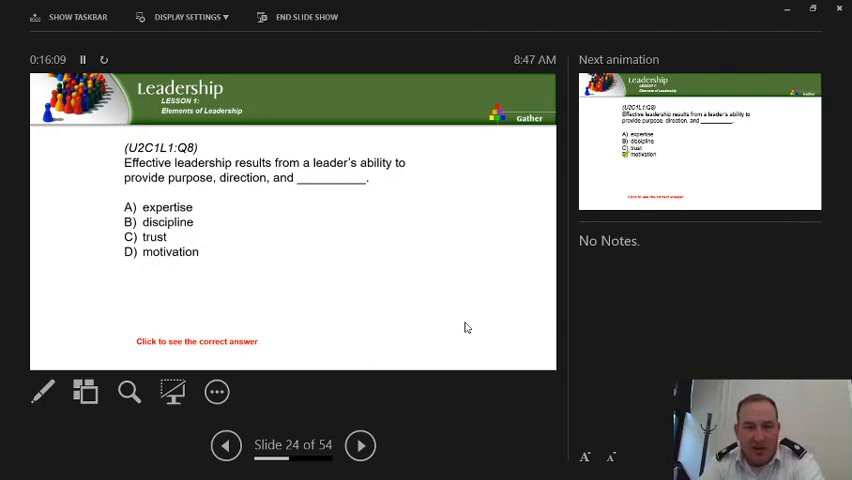
mouse_move(441, 286)
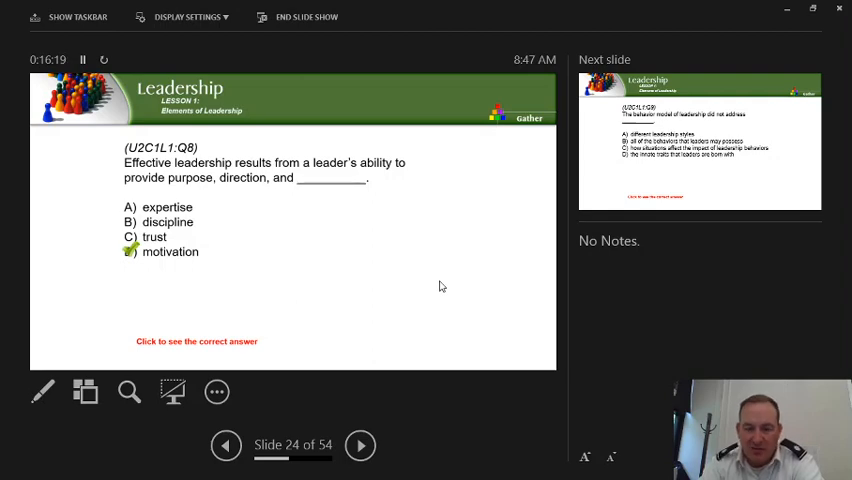
click(359, 445)
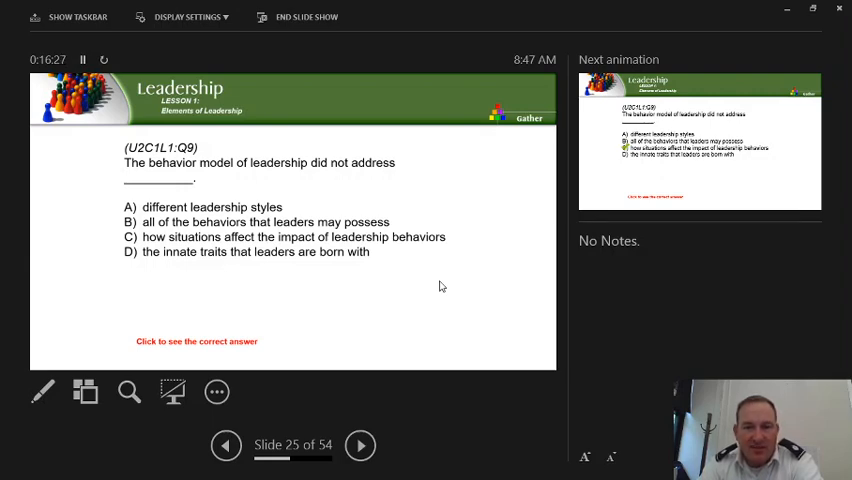
mouse_move(365, 246)
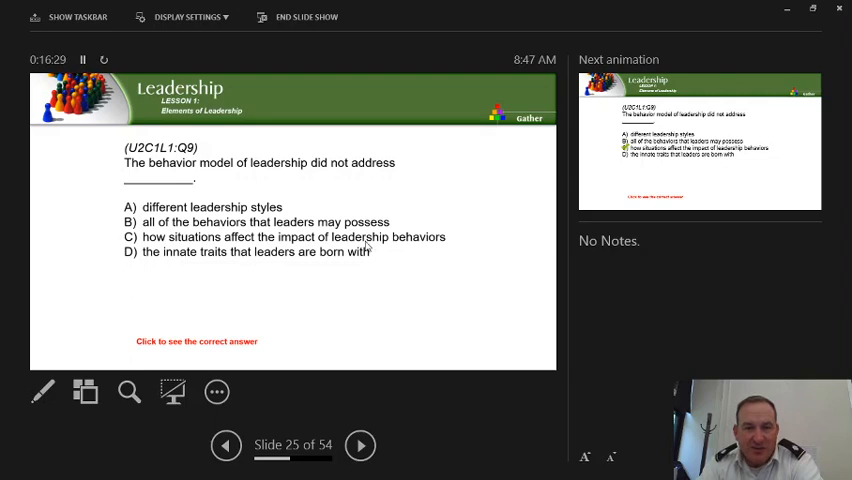
mouse_move(373, 201)
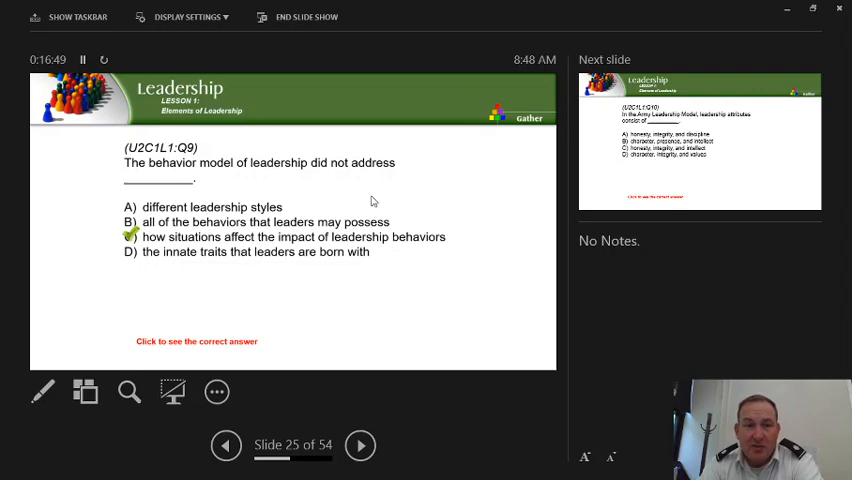
Advance to slide 26's Army Leadership Model attributes question.
click(360, 445)
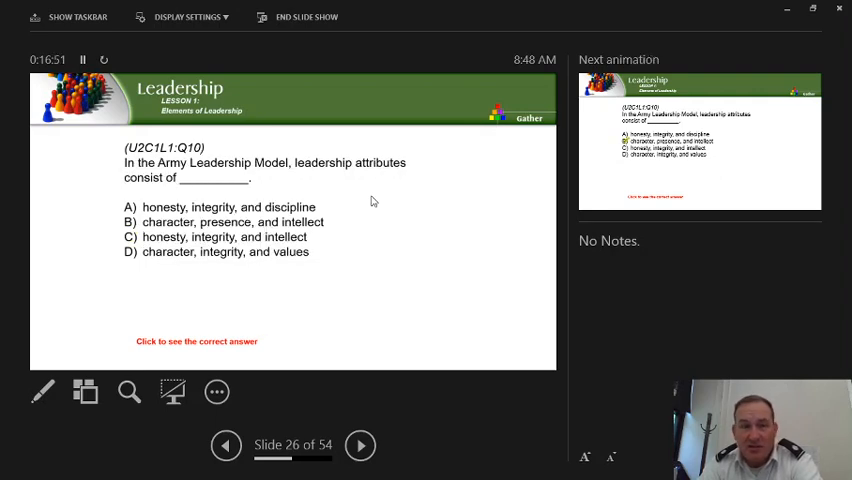
mouse_move(390, 267)
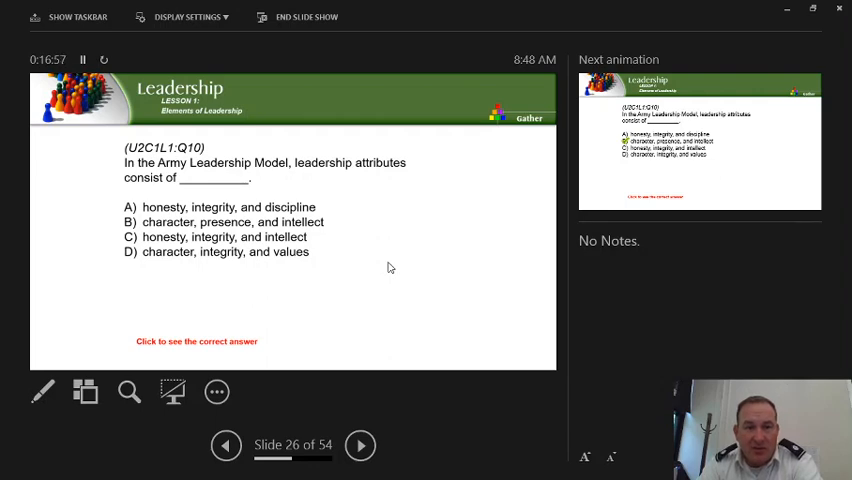
mouse_move(337, 219)
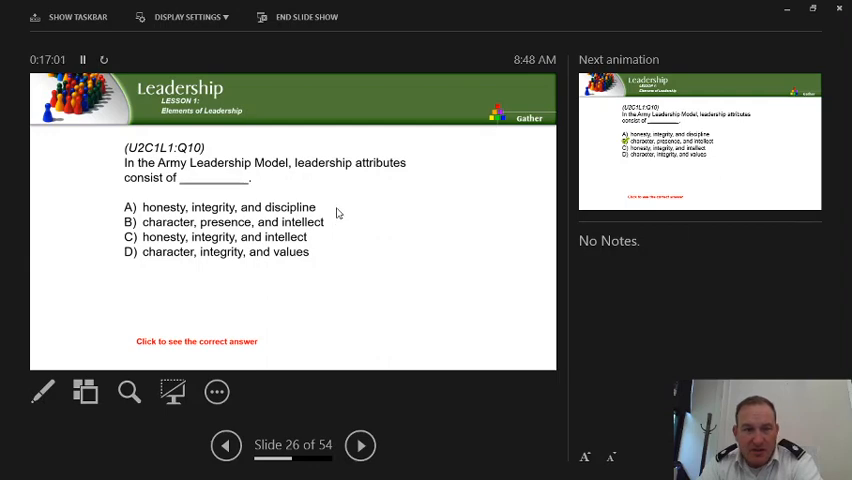
mouse_move(354, 202)
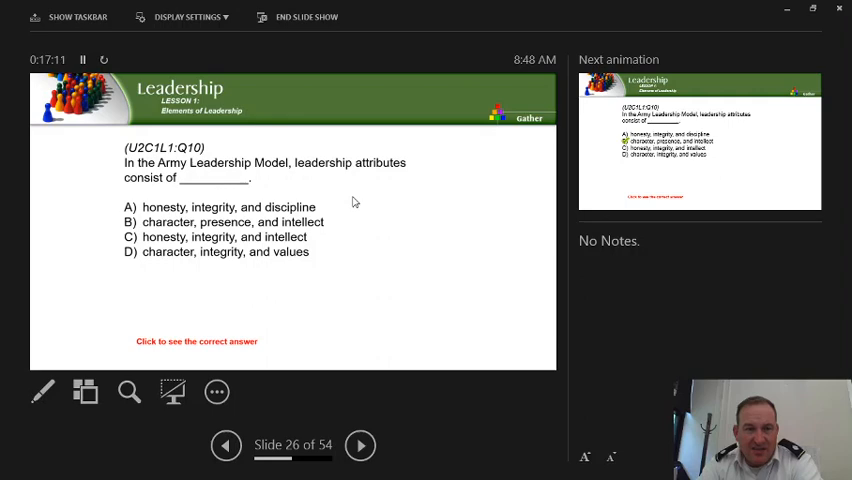
mouse_move(357, 218)
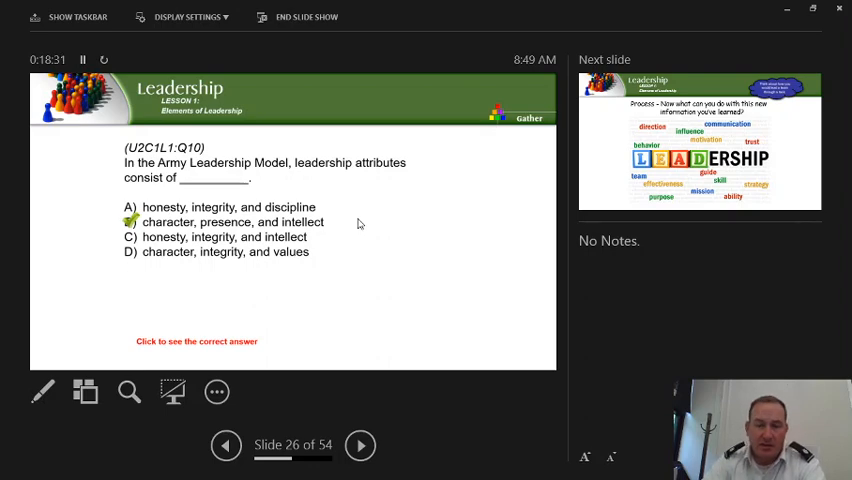
Advance to slide 27, the 'Process' LEADERSHIP word cloud.
click(360, 445)
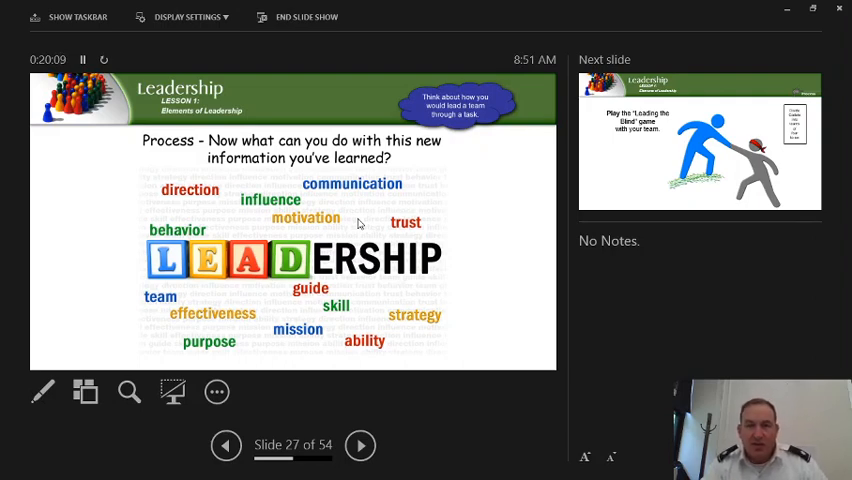
mouse_move(430, 218)
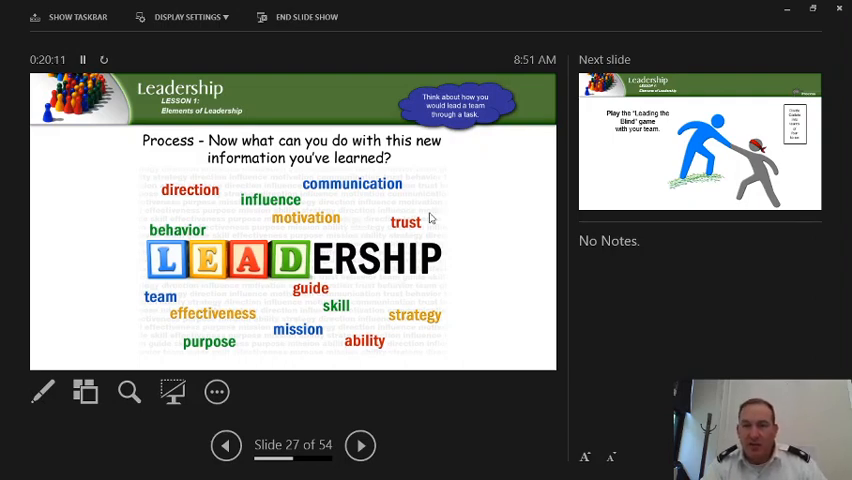
Advance through slide 28 'Leading the Blind' to slide 29 Discussion questions.
click(359, 445)
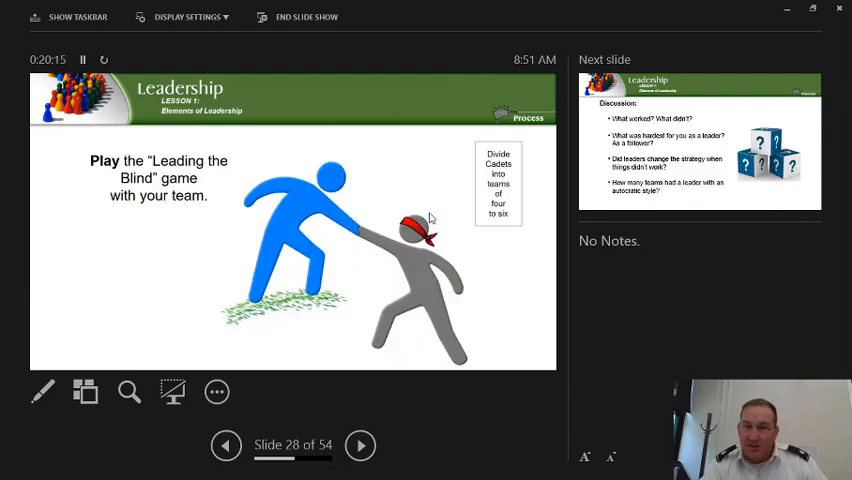
click(360, 445)
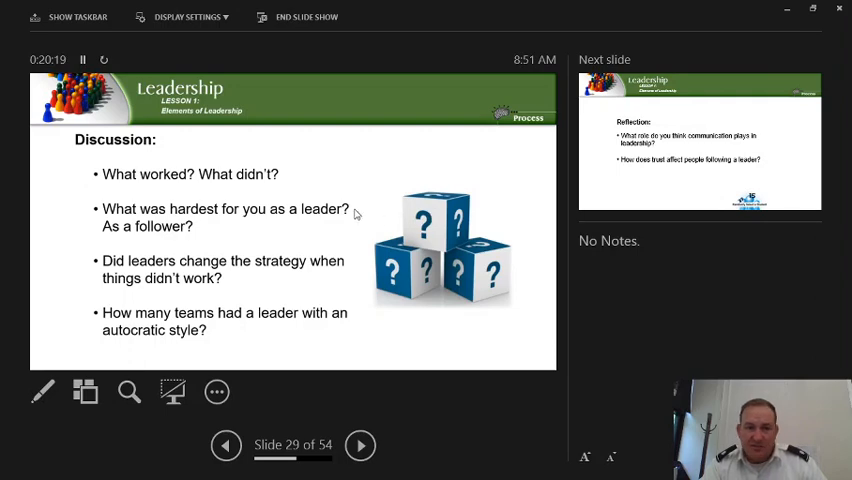
Advance through slide 30 Reflection questions to slide 31's Gather word cloud.
click(359, 445)
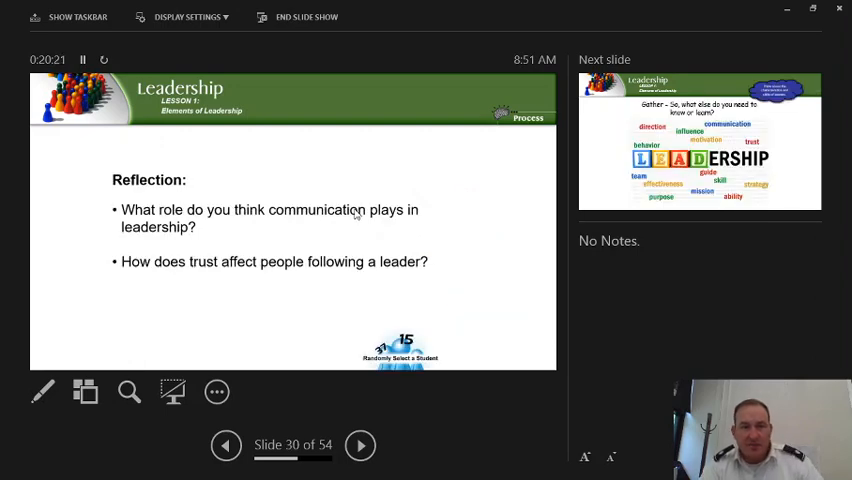
mouse_move(418, 245)
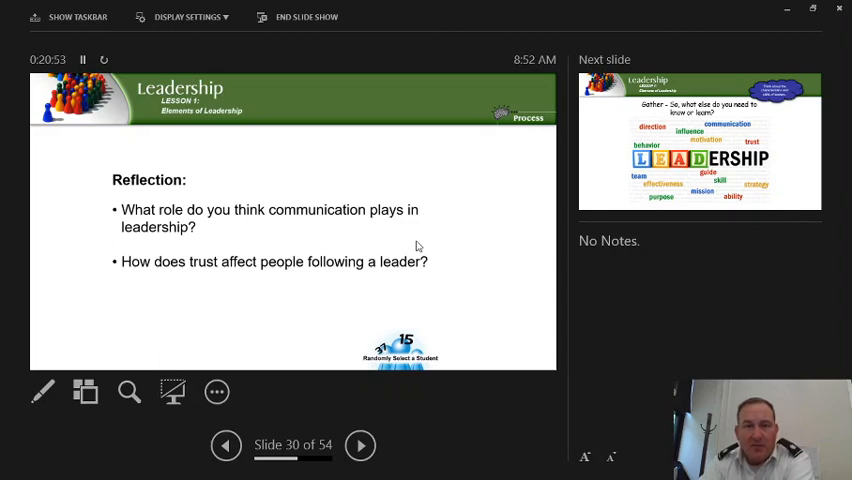
click(360, 445)
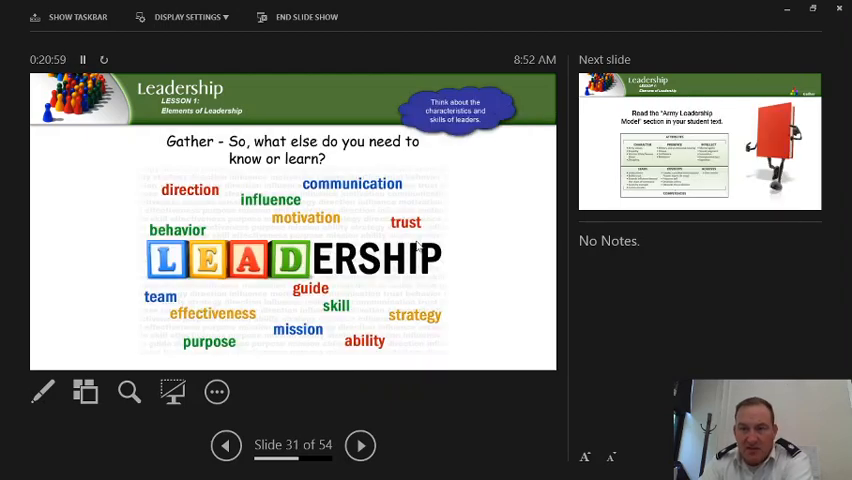
Advance the presentation to slide 32, the 'Army Leadership Model' reading assignment.
click(360, 445)
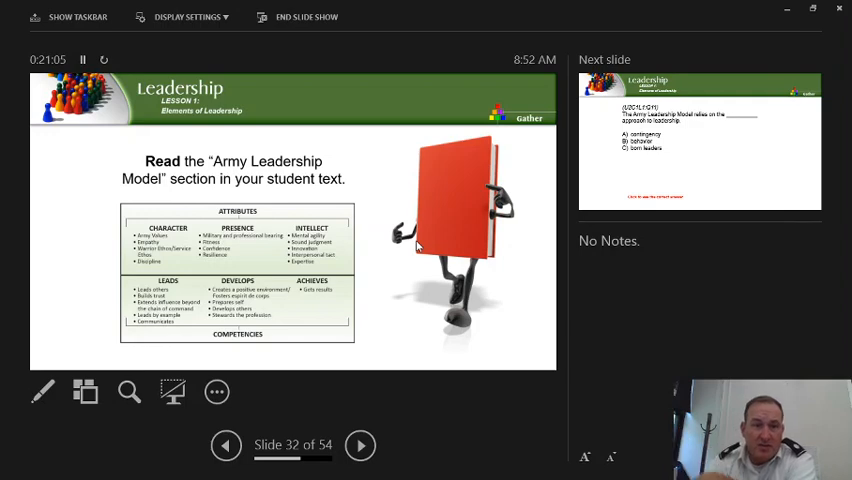
mouse_move(266, 211)
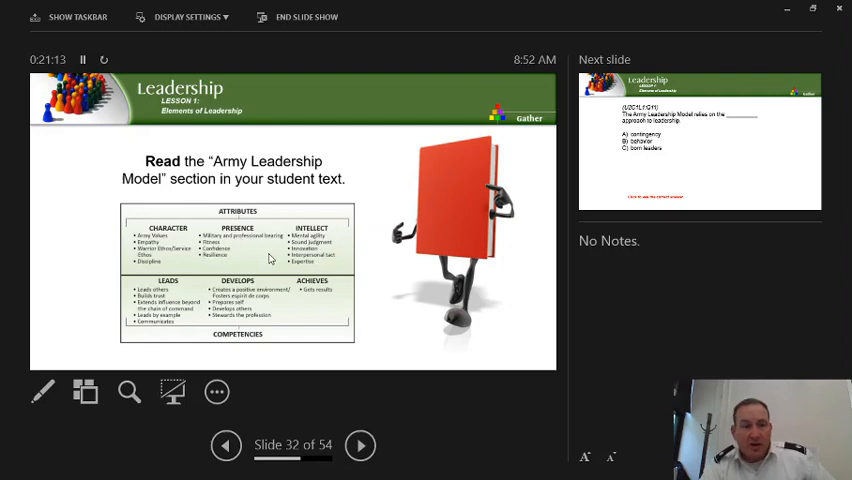
mouse_move(175, 261)
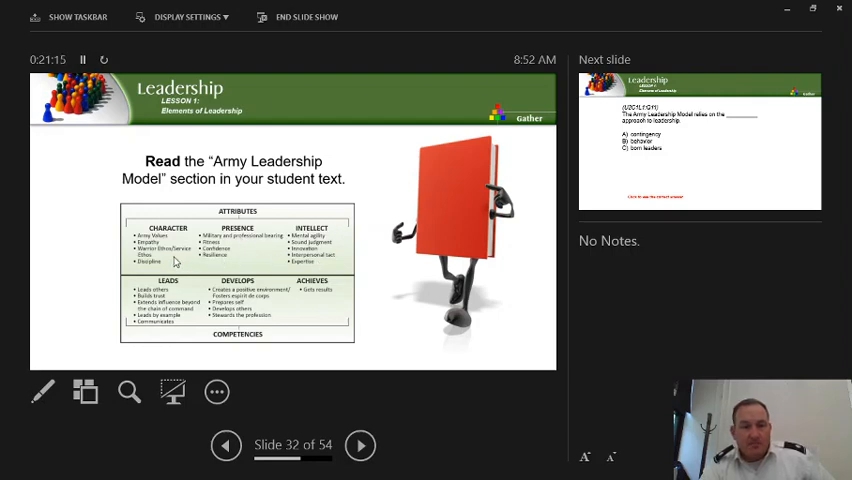